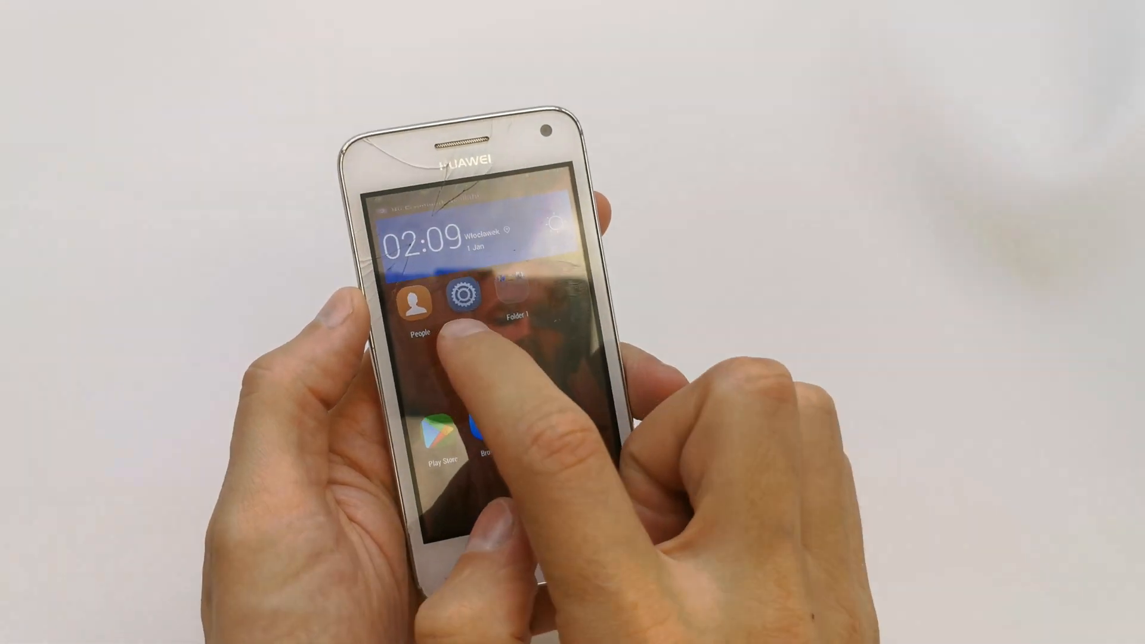
Launch People from the home screen, showing all 11 contacts
left_click(414, 299)
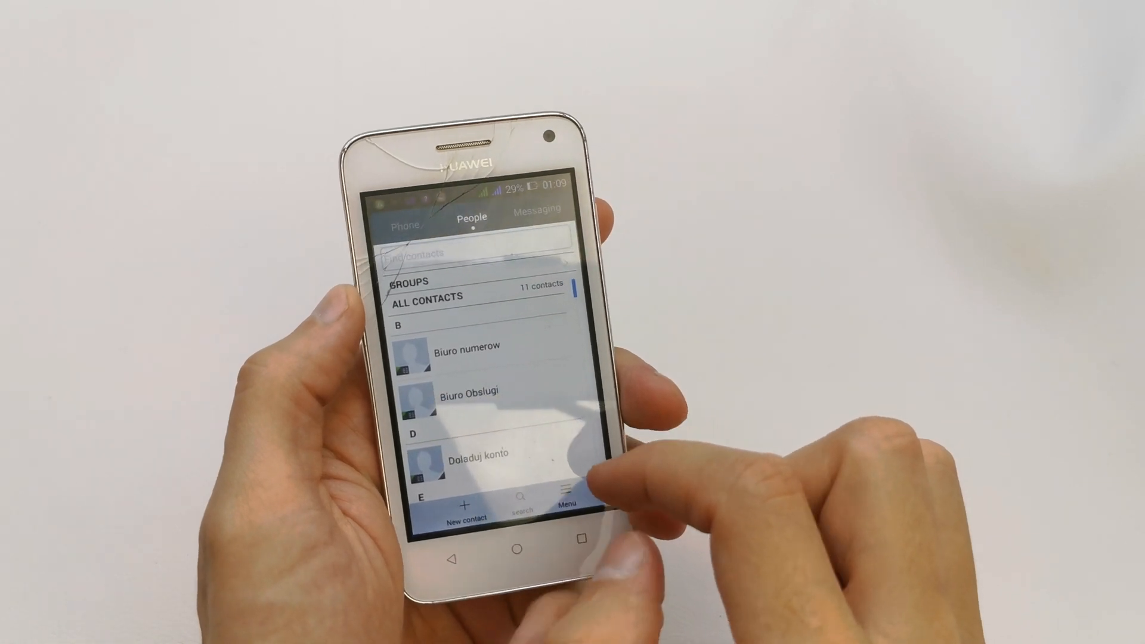
Reach the Import/export choices from the contacts menu to copy SIM contacts to the phone
left_click(567, 488)
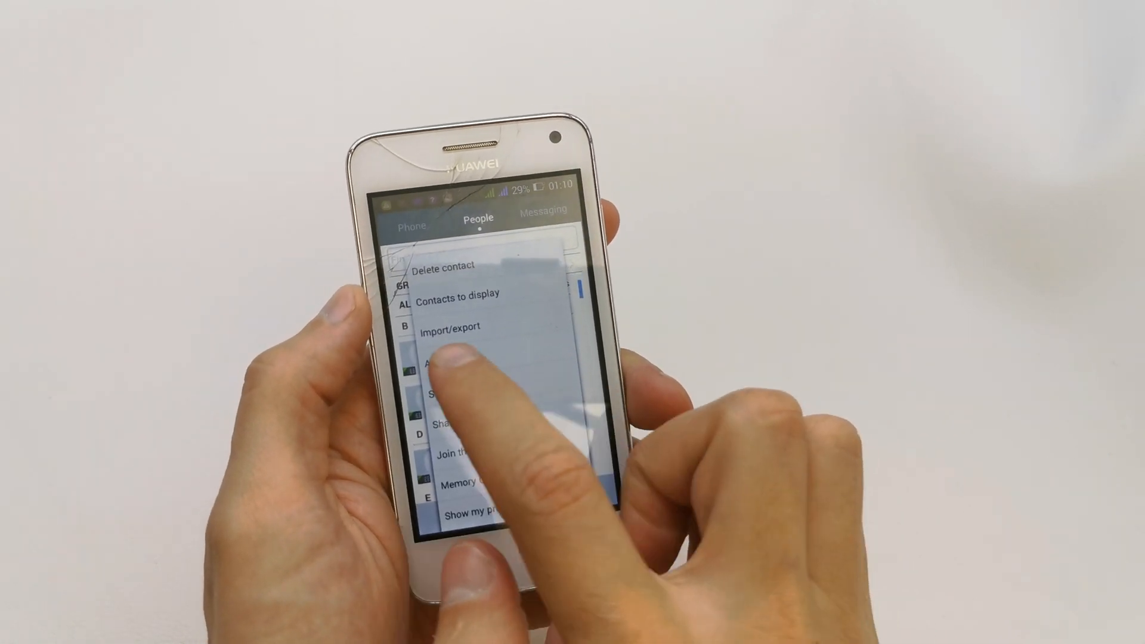
left_click(450, 324)
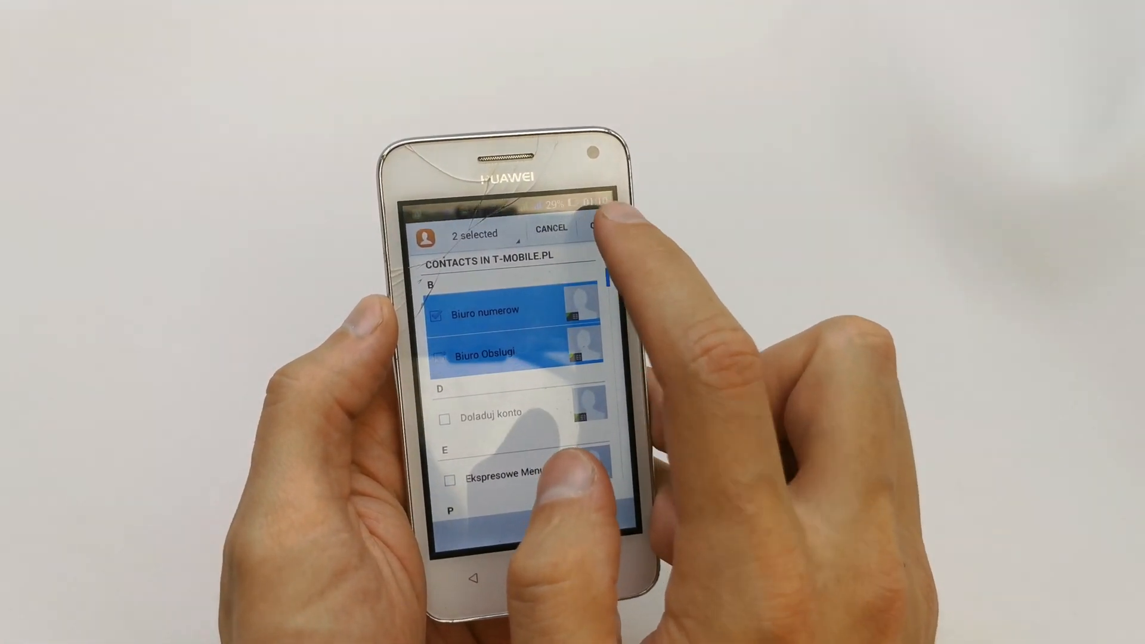
Copy Biuro numerow and Biuro Obslugi to the phone and accept the Join duplicates prompt
left_click(595, 227)
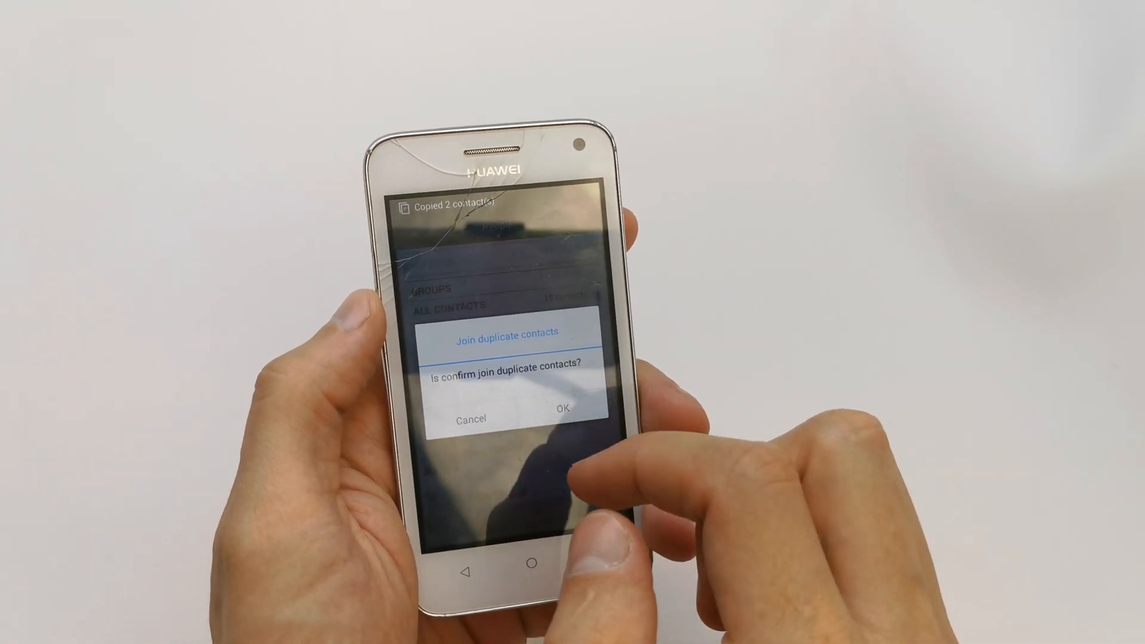
left_click(560, 407)
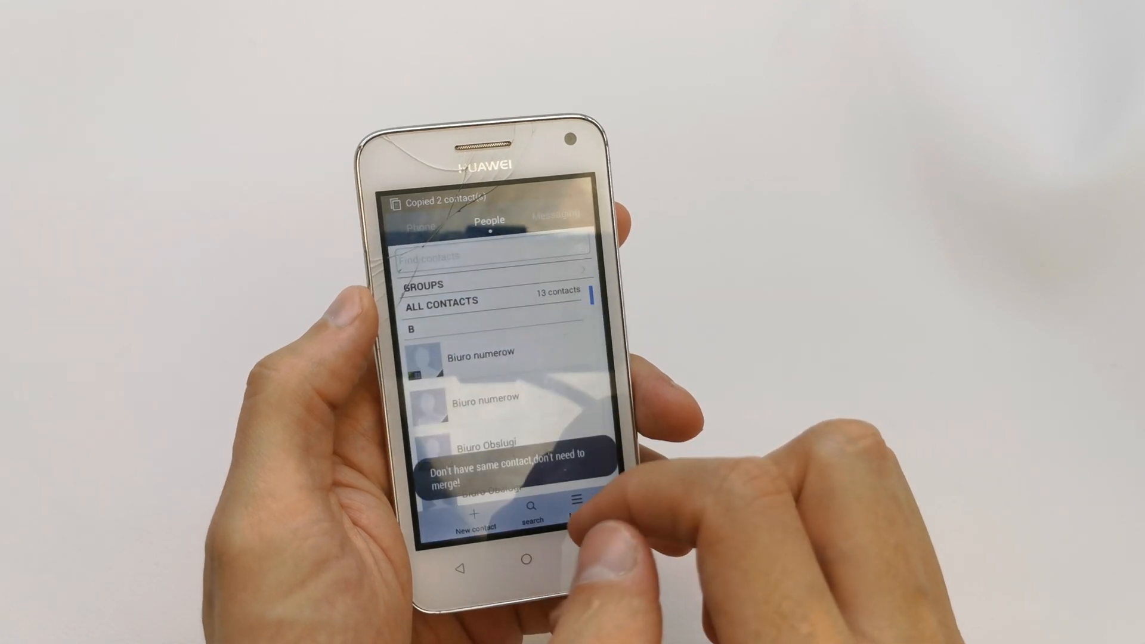